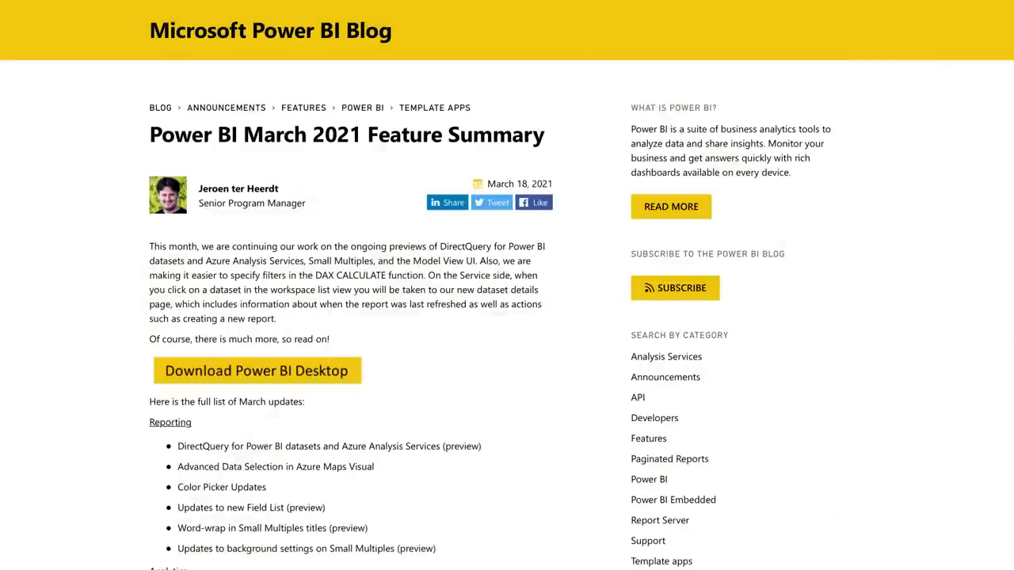
# Enable the New field list preview feature in Options and upgrade to the new model view.
pyautogui.scroll(-3)
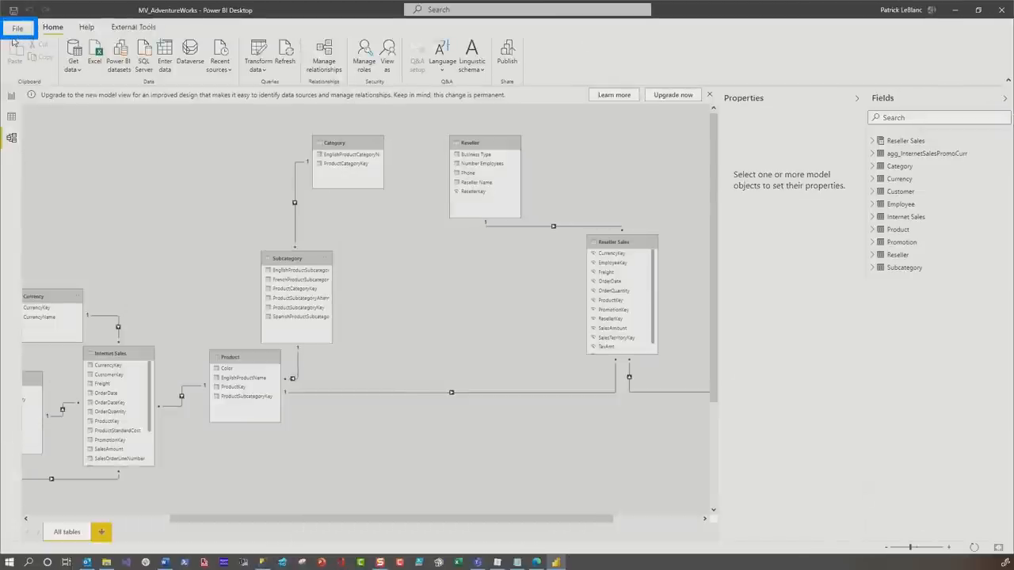
pyautogui.click(16, 27)
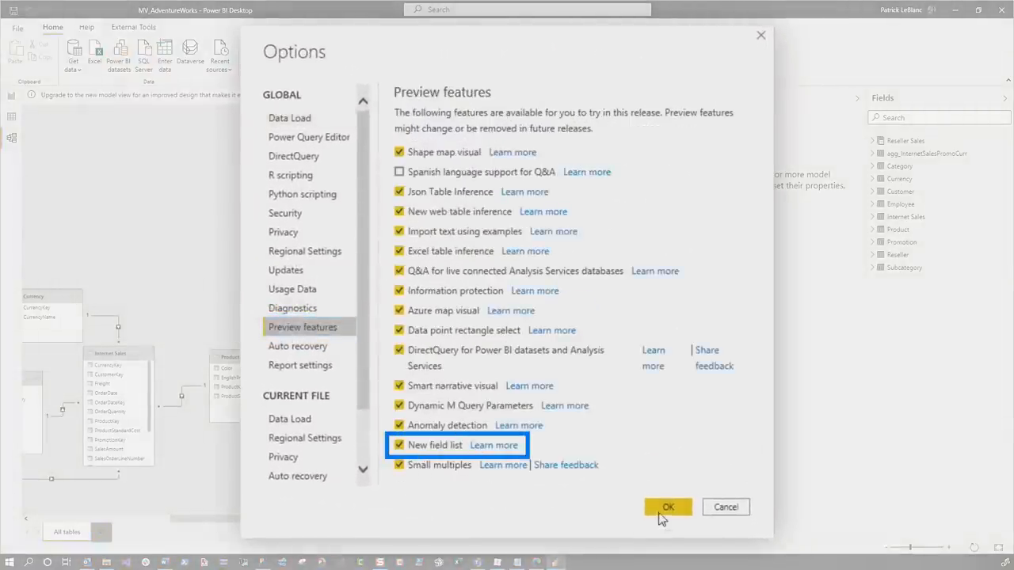
pyautogui.click(667, 506)
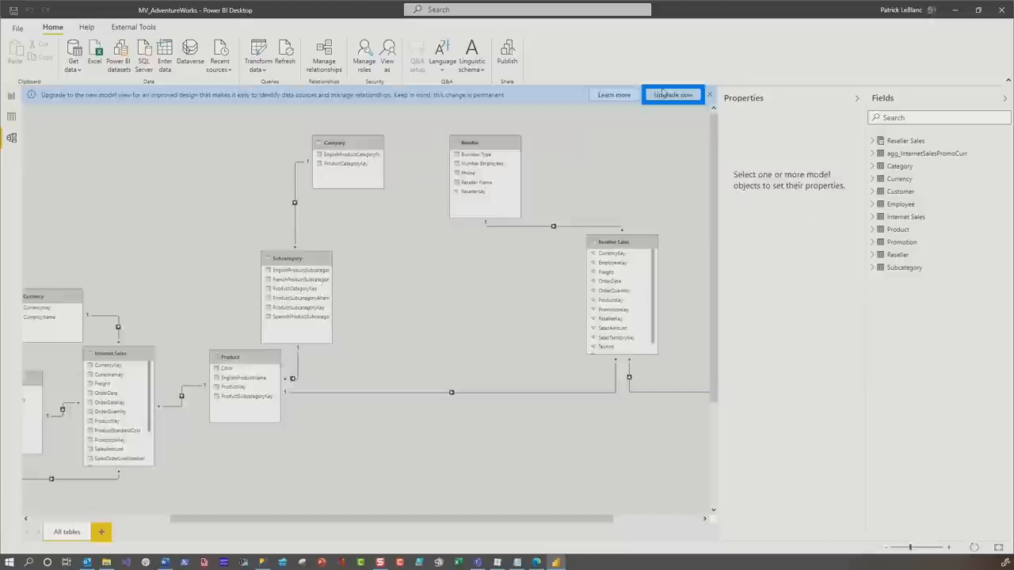
pyautogui.click(672, 94)
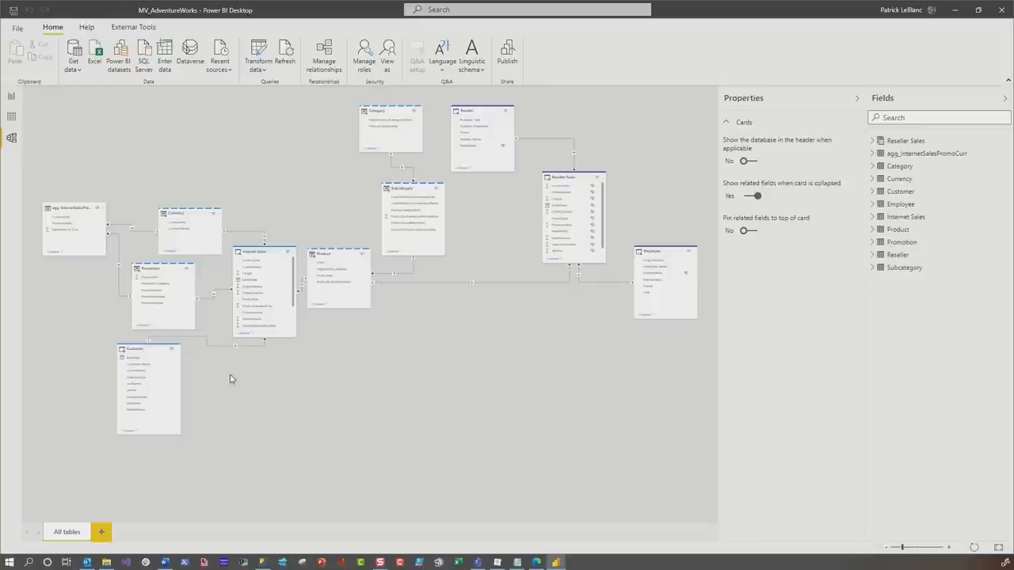
# Preview report themes from the Report view's View tab, then return to Model view.
pyautogui.click(11, 95)
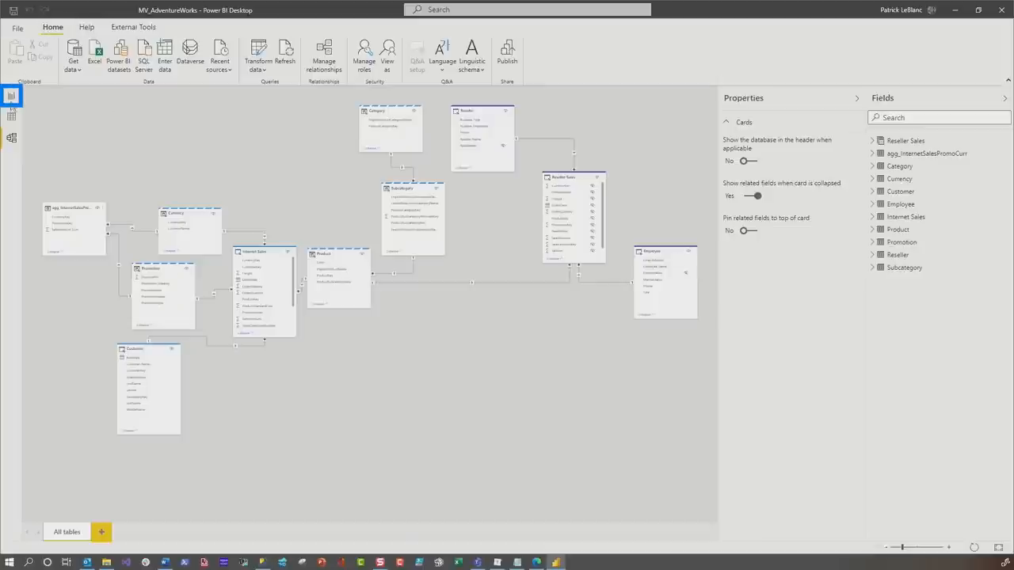
pyautogui.click(12, 96)
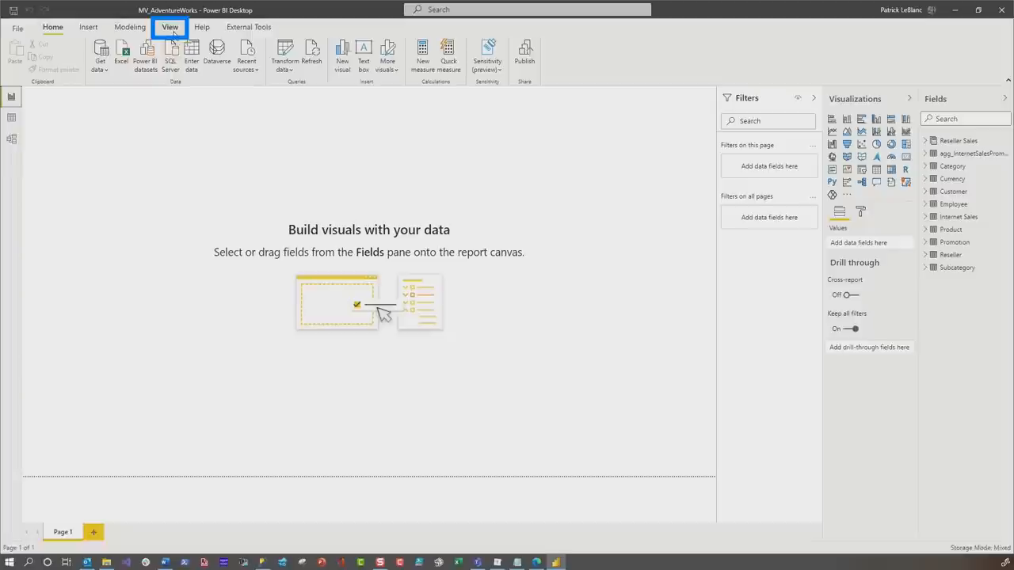
pyautogui.click(169, 26)
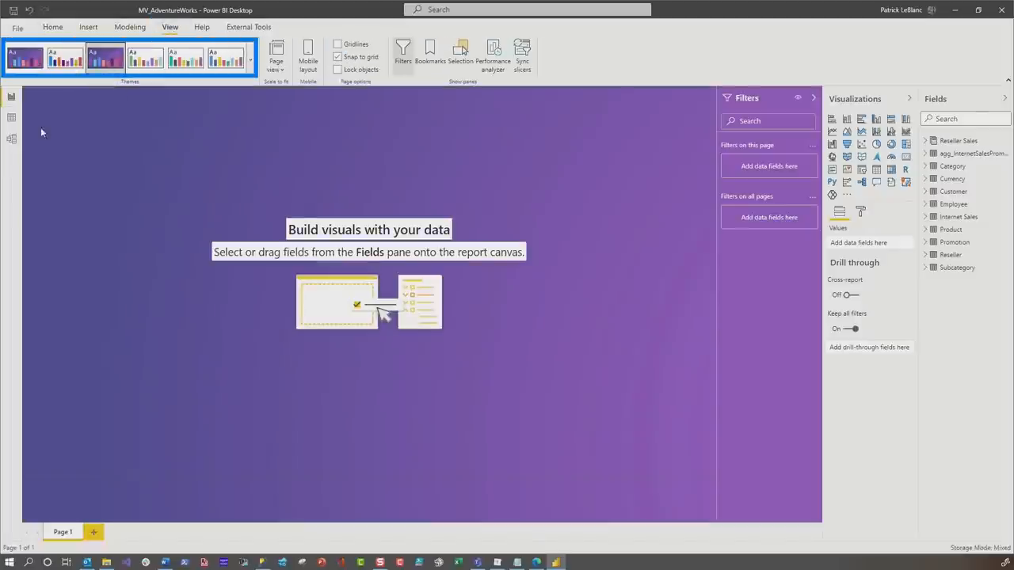
pyautogui.click(12, 138)
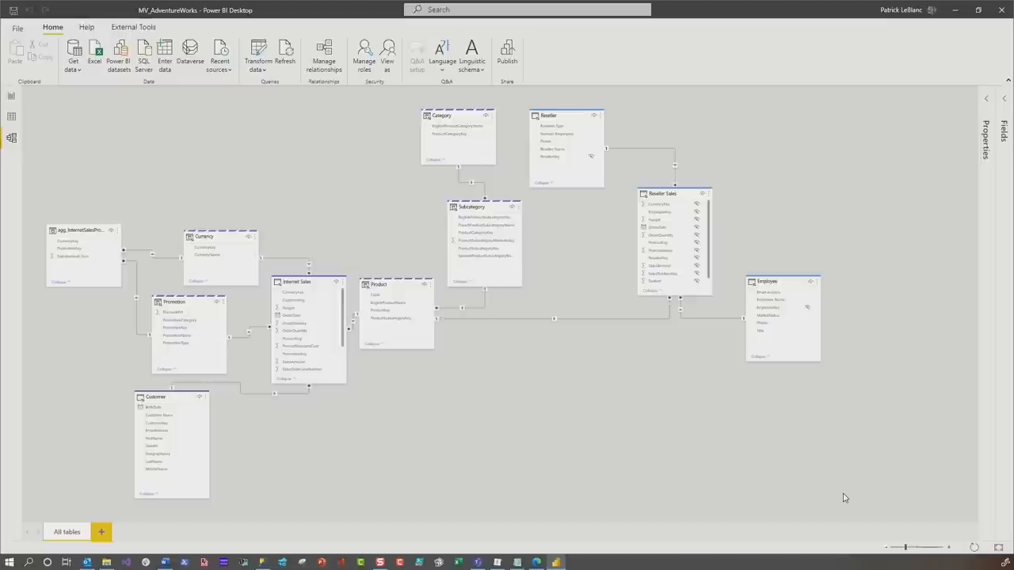
pyautogui.moveTo(640, 142)
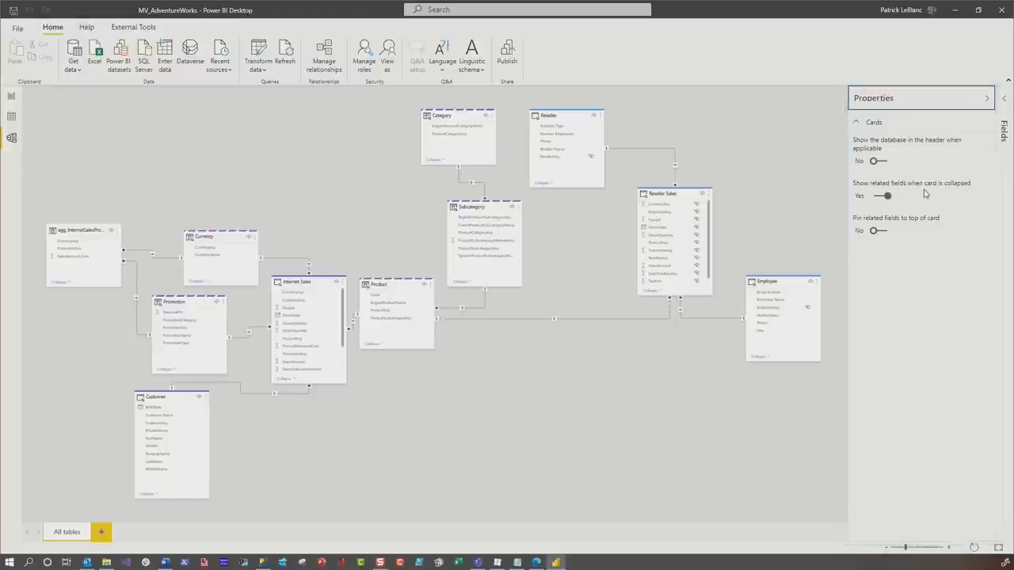
pyautogui.moveTo(440, 327)
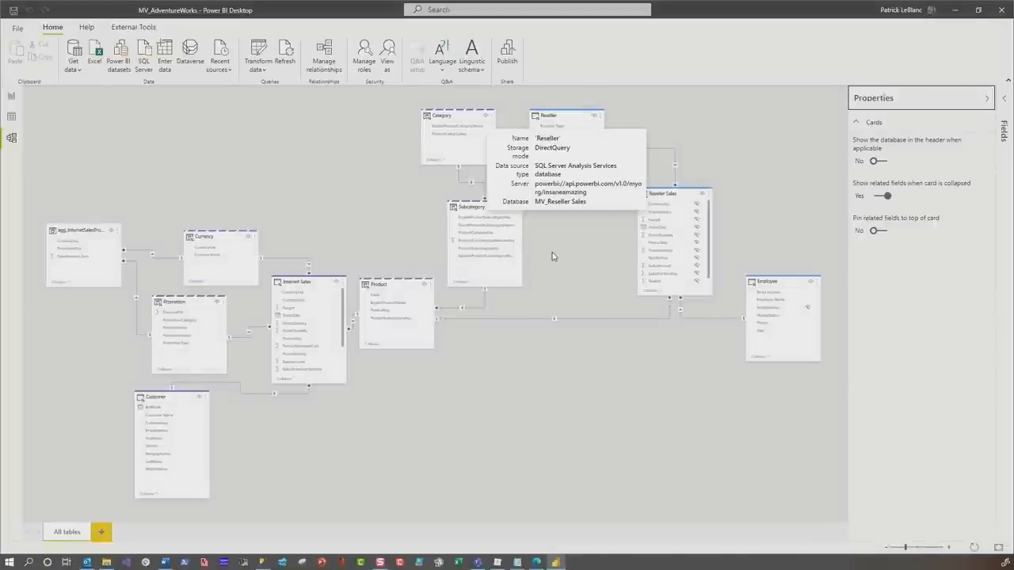
pyautogui.moveTo(554, 256)
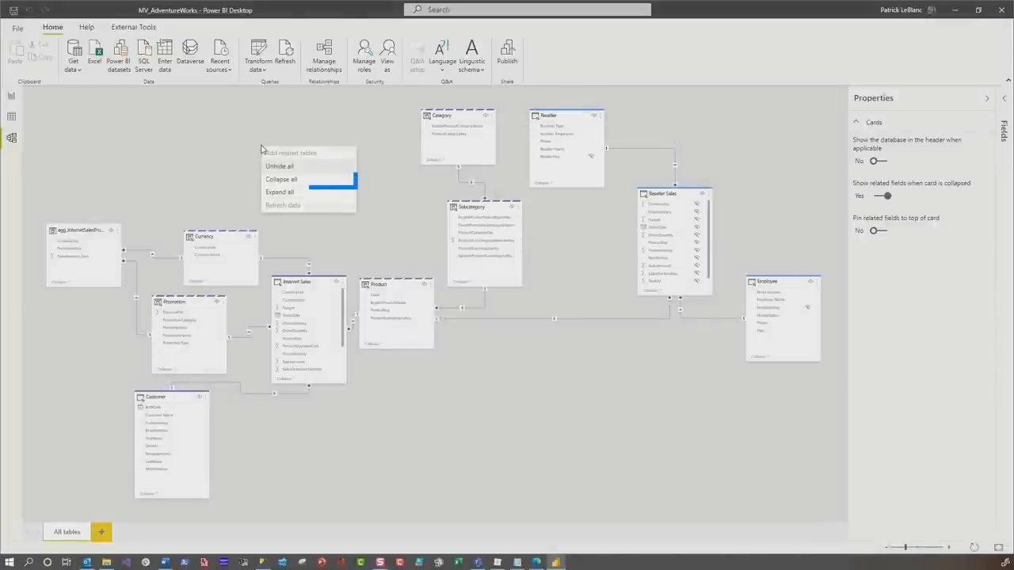
# Collapse and re-expand all table cards, and set Pin related fields to top of card to Yes.
pyautogui.click(280, 178)
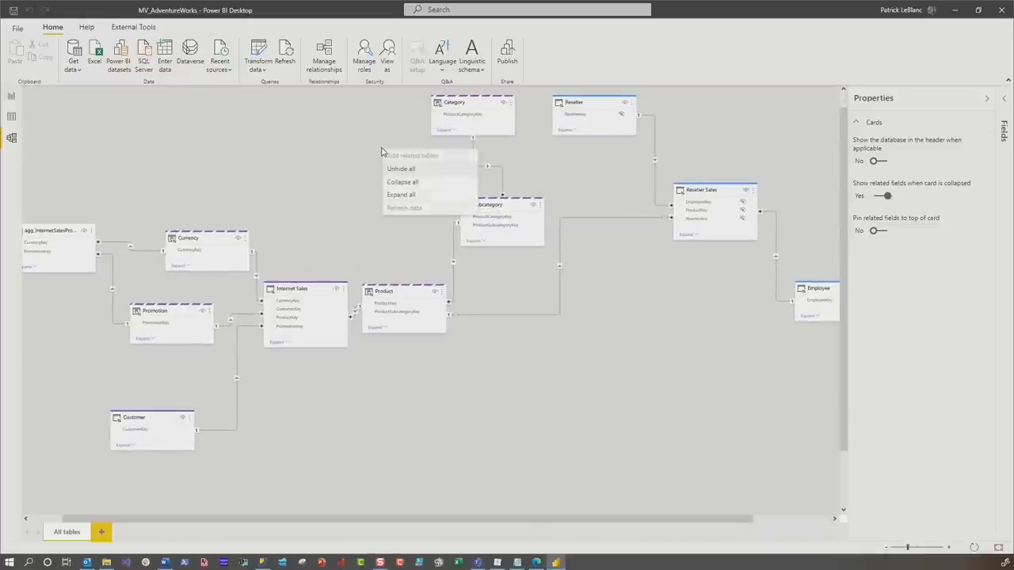
pyautogui.click(401, 195)
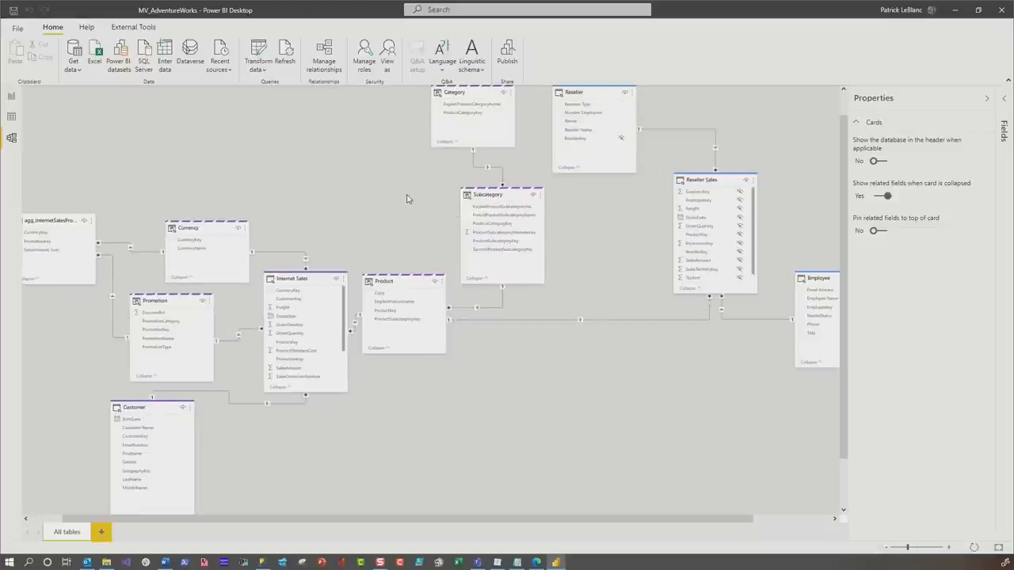
pyautogui.moveTo(331, 247)
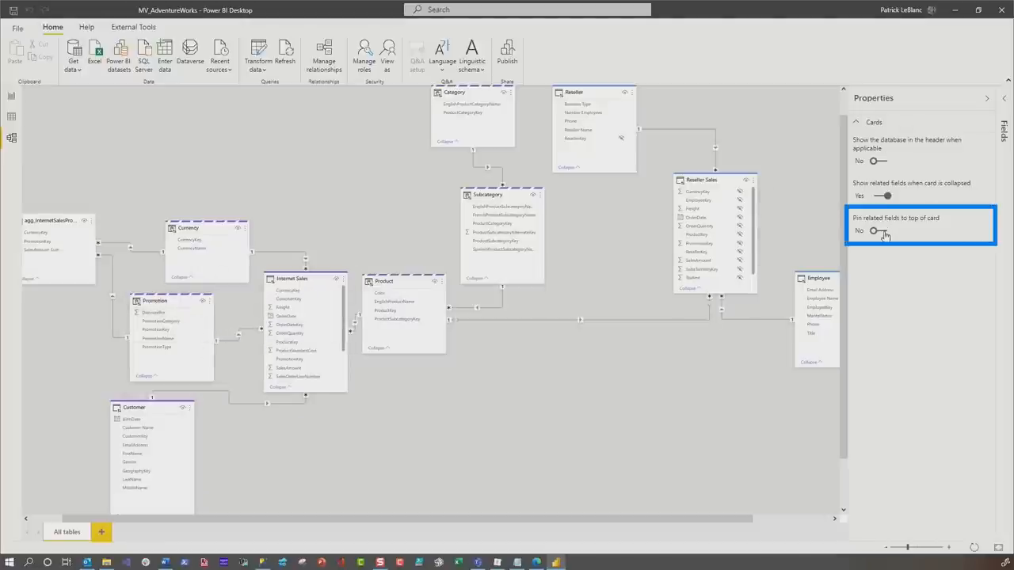
pyautogui.click(880, 230)
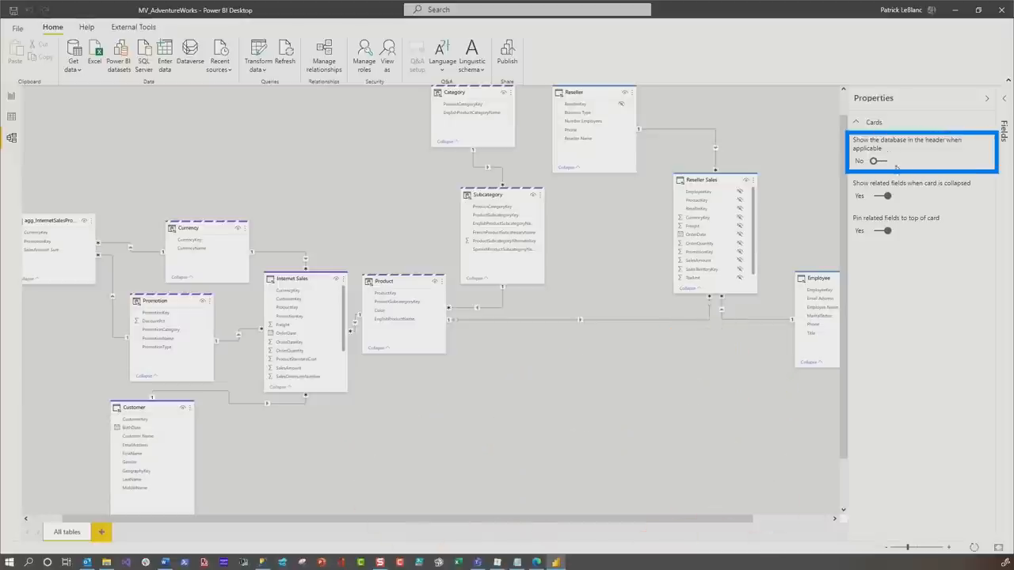
# Set 'Show the database in the header when applicable' to Yes in the Cards properties.
pyautogui.click(876, 160)
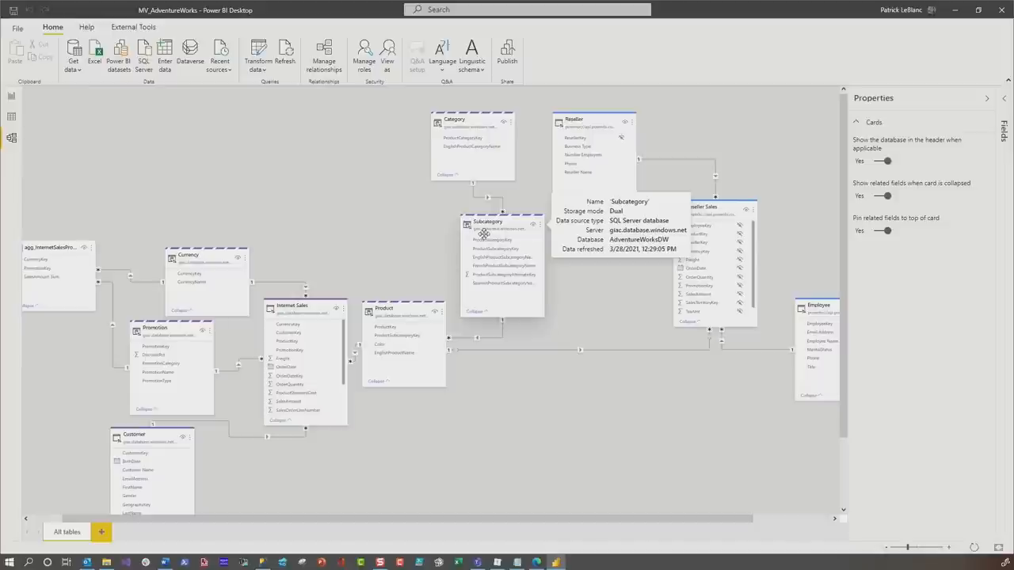
pyautogui.moveTo(598, 128)
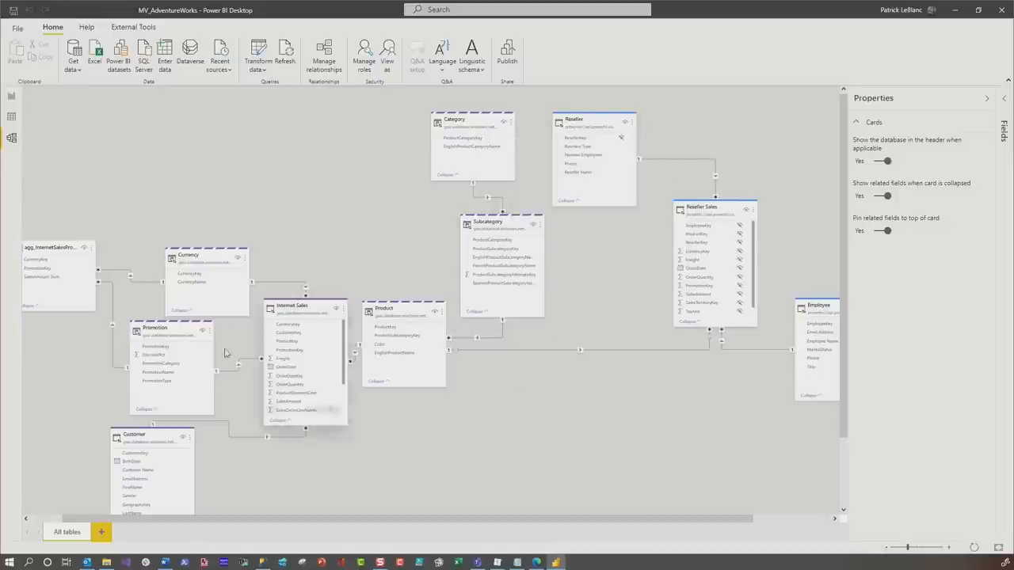
pyautogui.moveTo(62, 259)
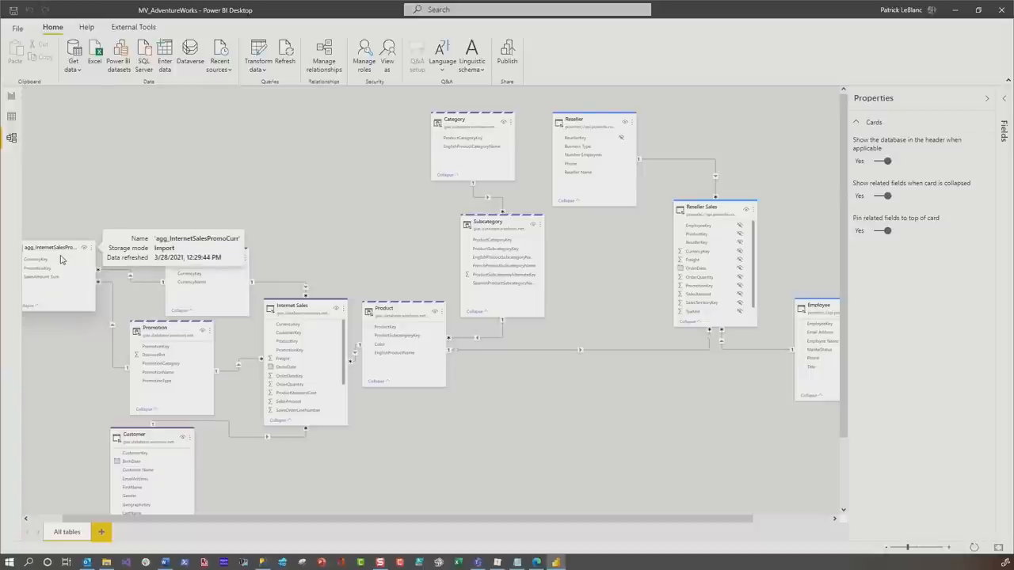
pyautogui.moveTo(544, 475)
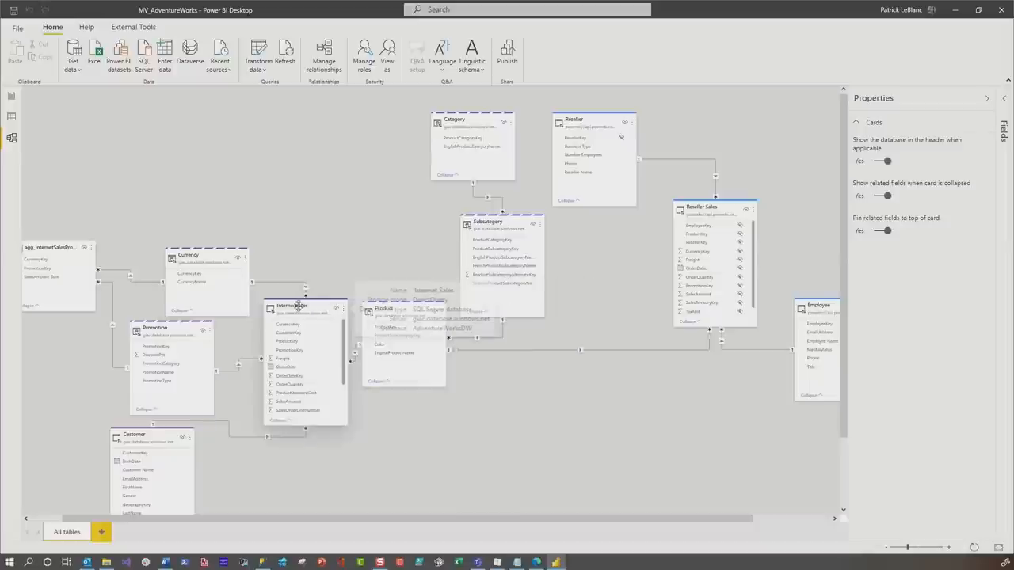
pyautogui.moveTo(300, 305)
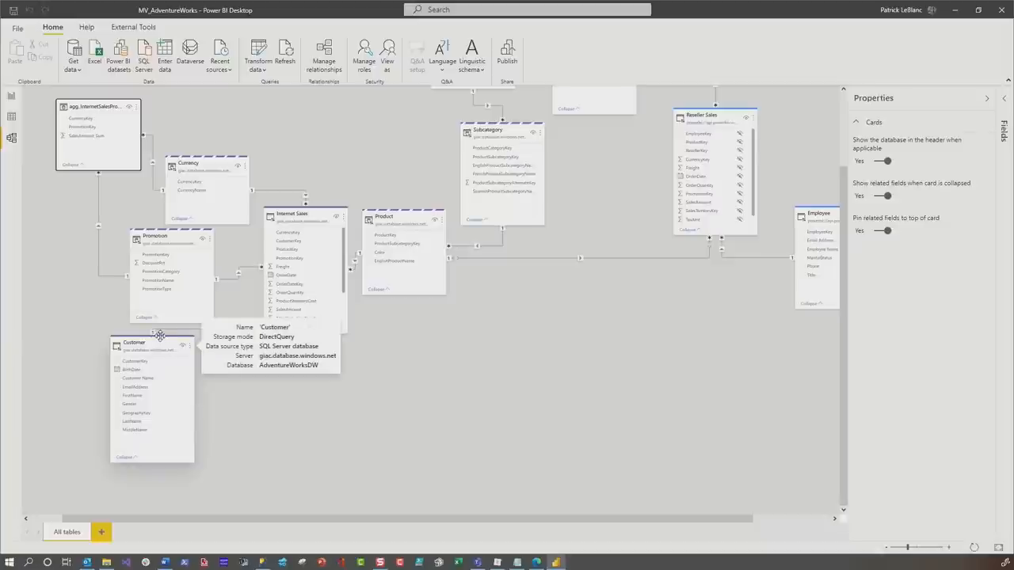
# Select the Customer table card and set its Advanced Storage mode to Dual.
pyautogui.click(133, 342)
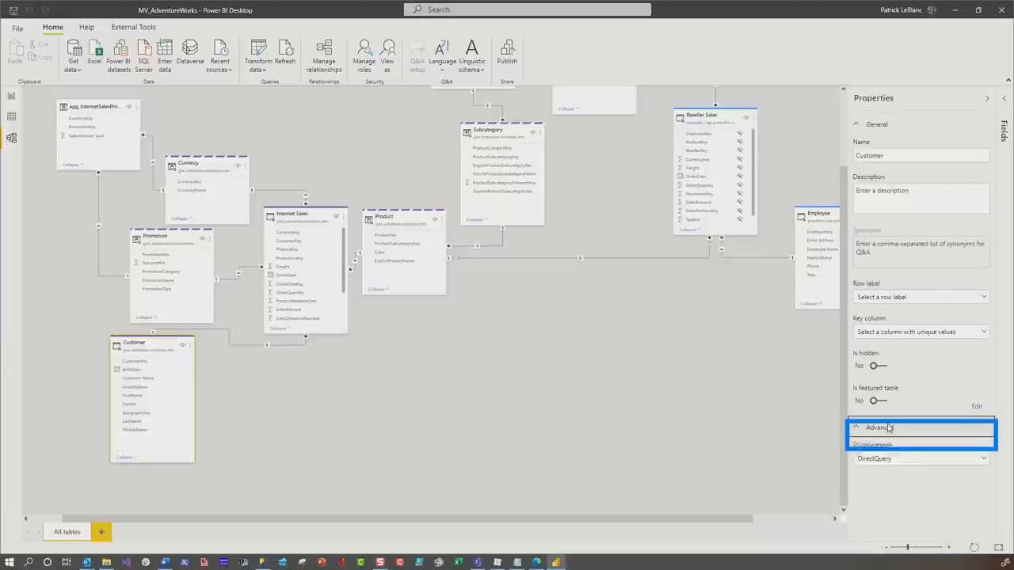
pyautogui.click(919, 458)
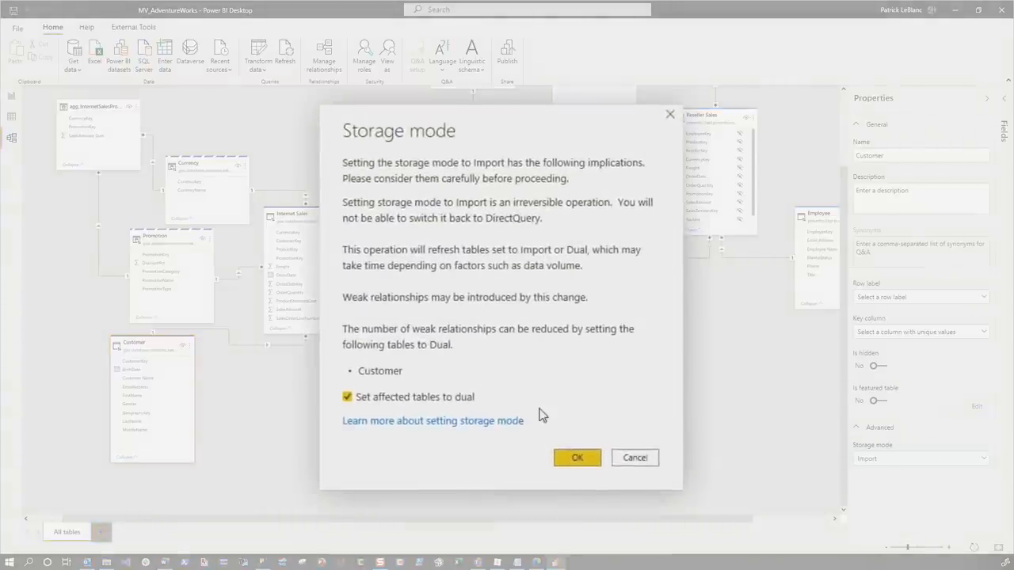
pyautogui.moveTo(529, 417)
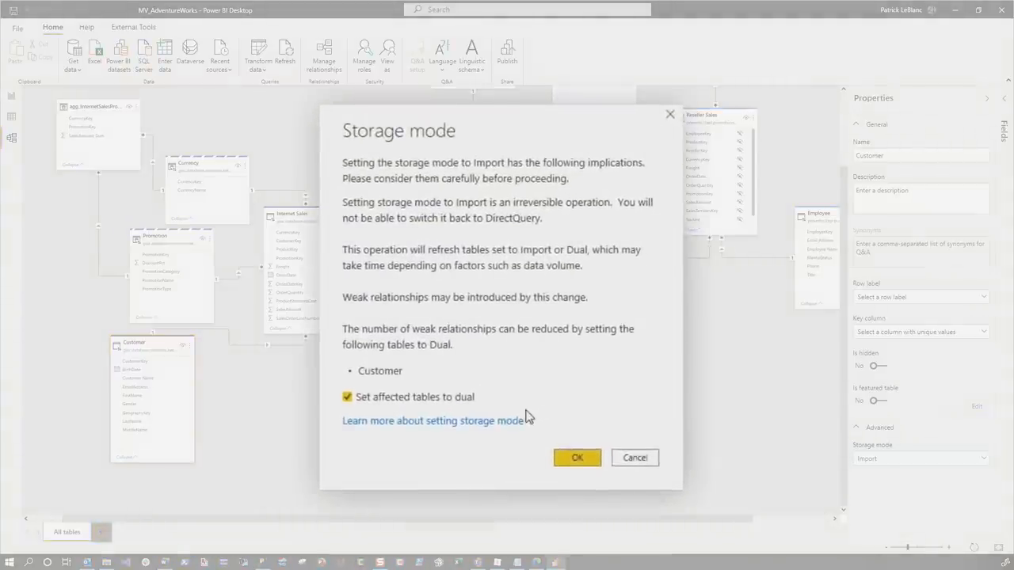
pyautogui.click(577, 457)
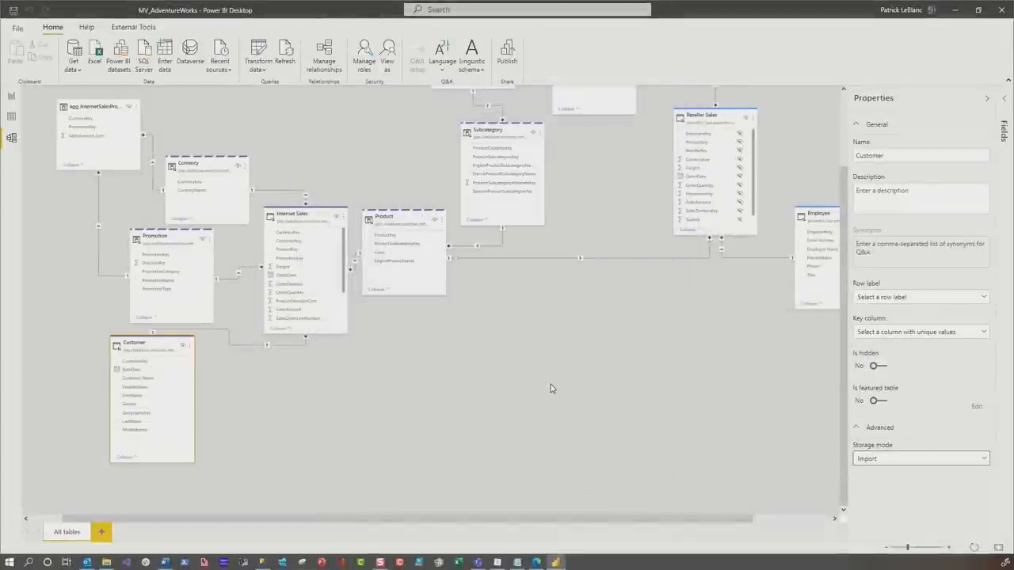
pyautogui.click(284, 55)
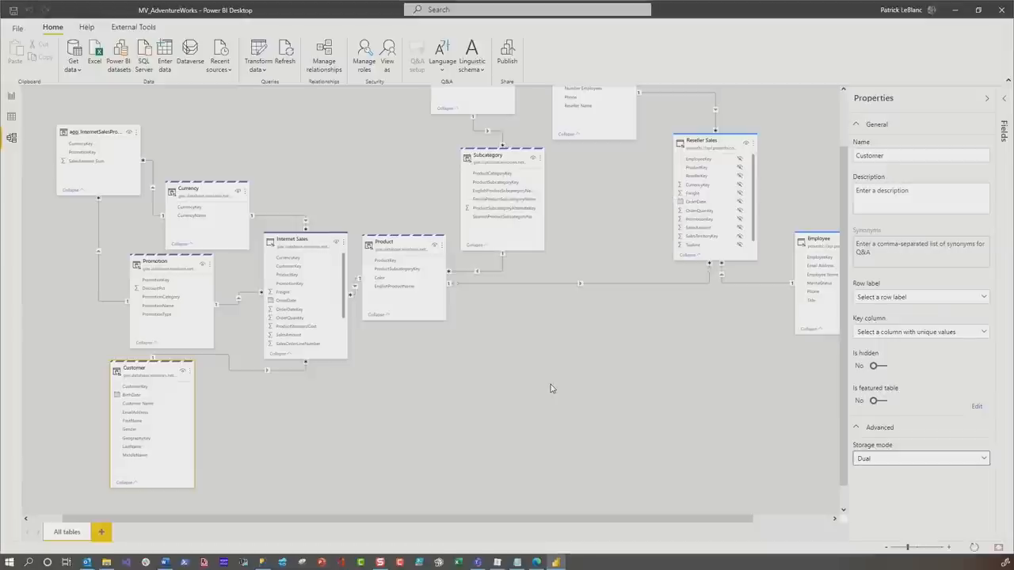
pyautogui.moveTo(152, 490)
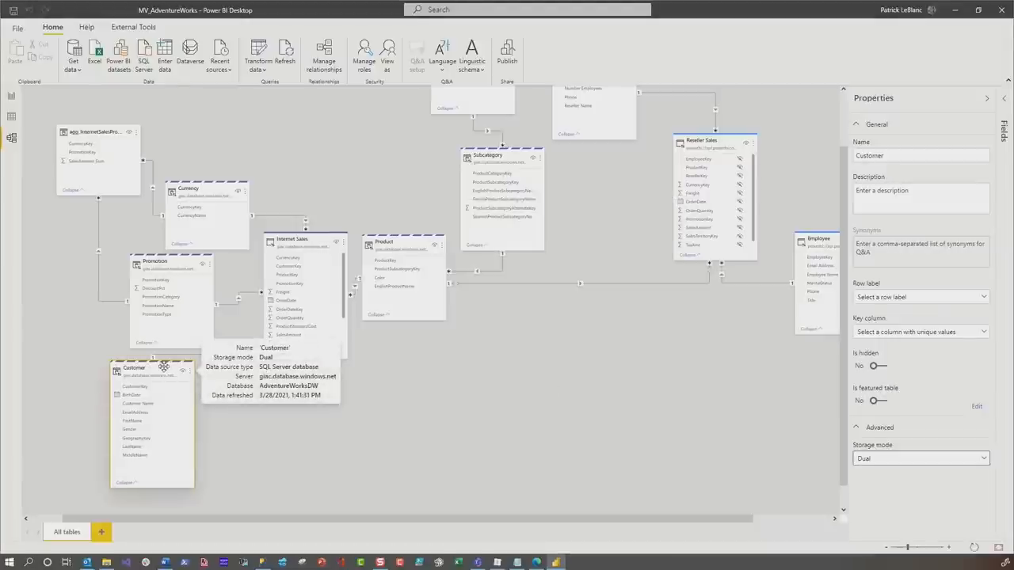
pyautogui.moveTo(463, 299)
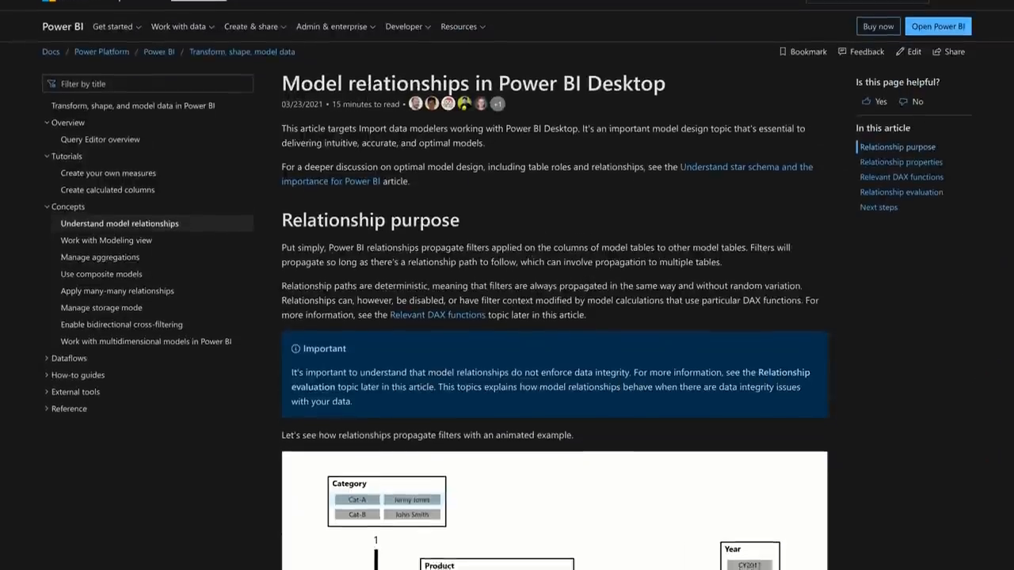
pyautogui.scroll(-3)
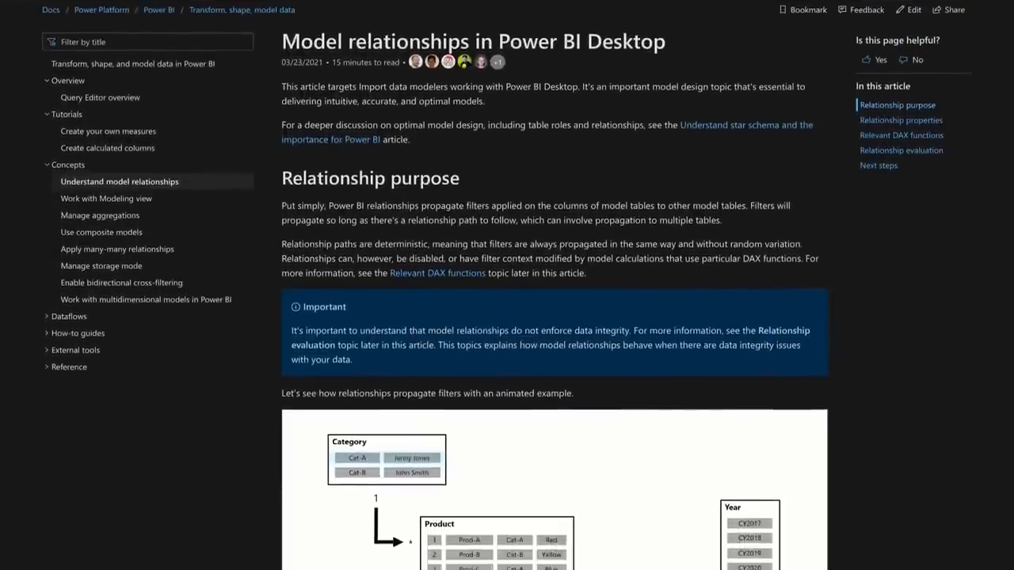
pyautogui.scroll(-3)
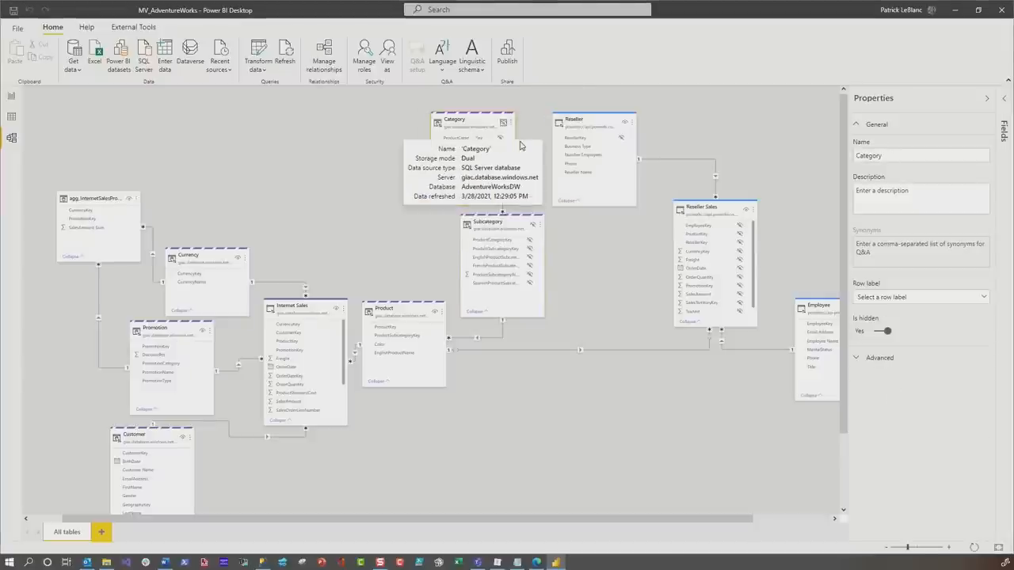
pyautogui.moveTo(553, 444)
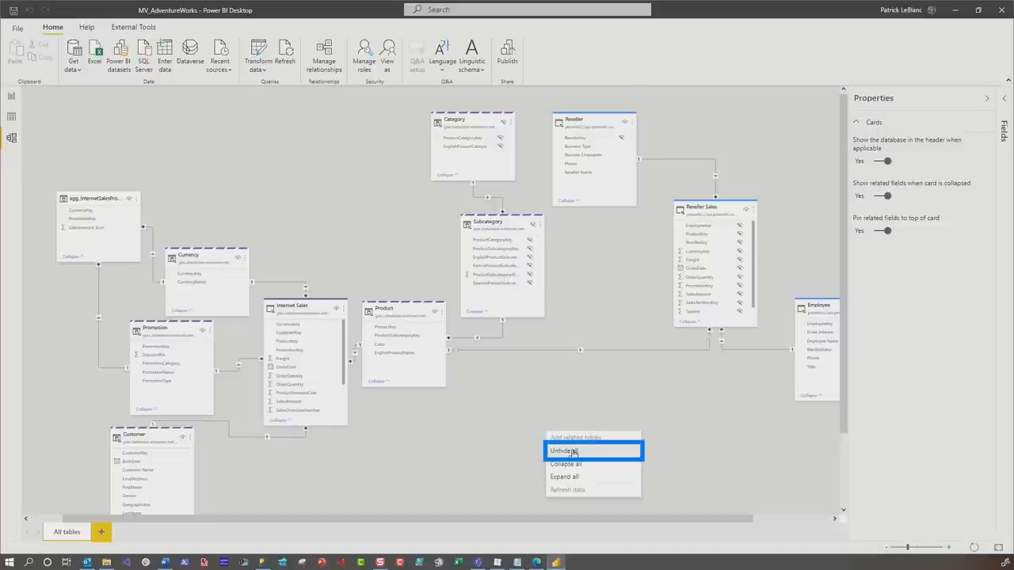
# Unhide all, hide the Category and Subcategory tables in Fields, and expand Customer's columns.
pyautogui.click(562, 451)
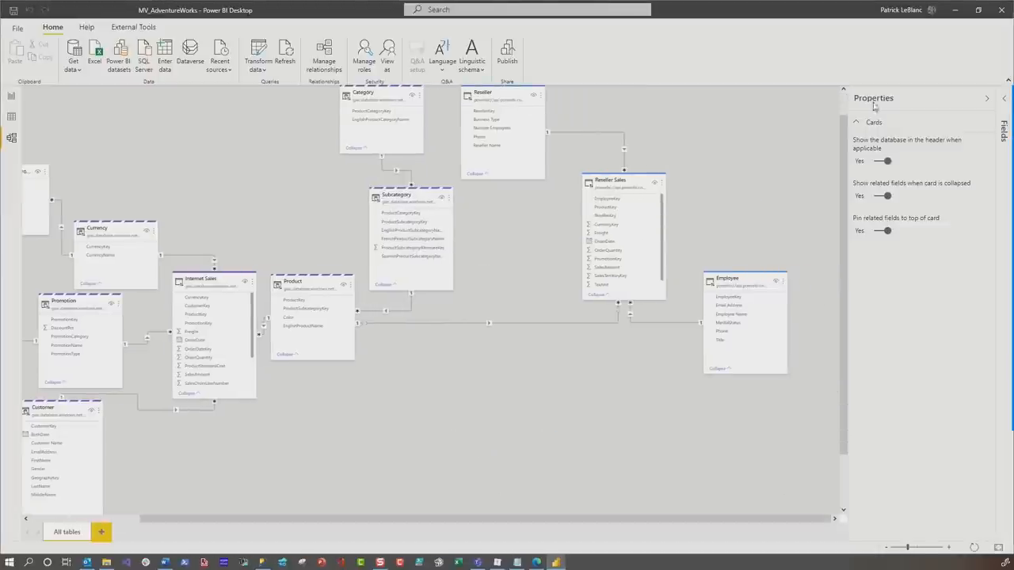
pyautogui.click(1008, 127)
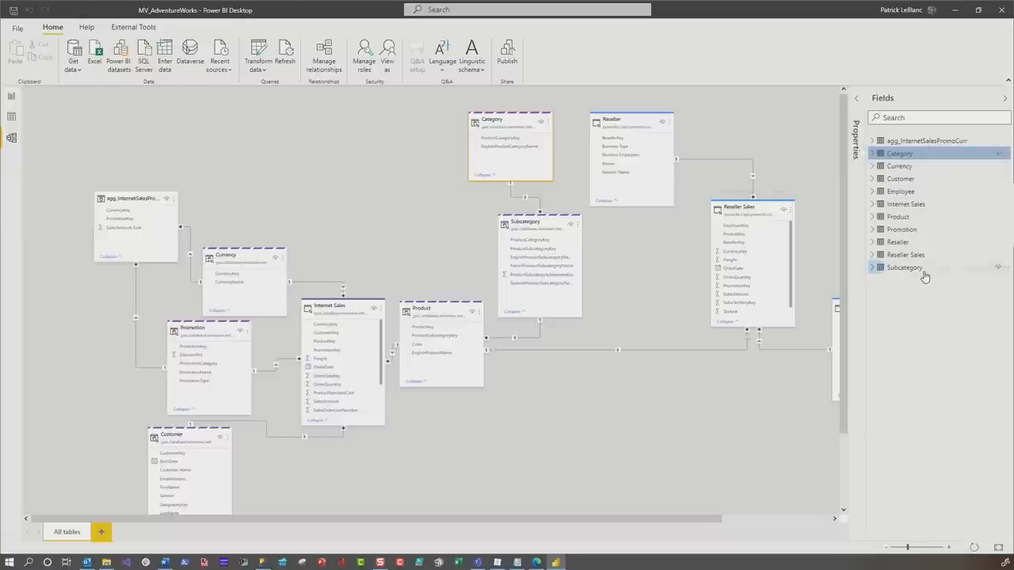
pyautogui.click(903, 267)
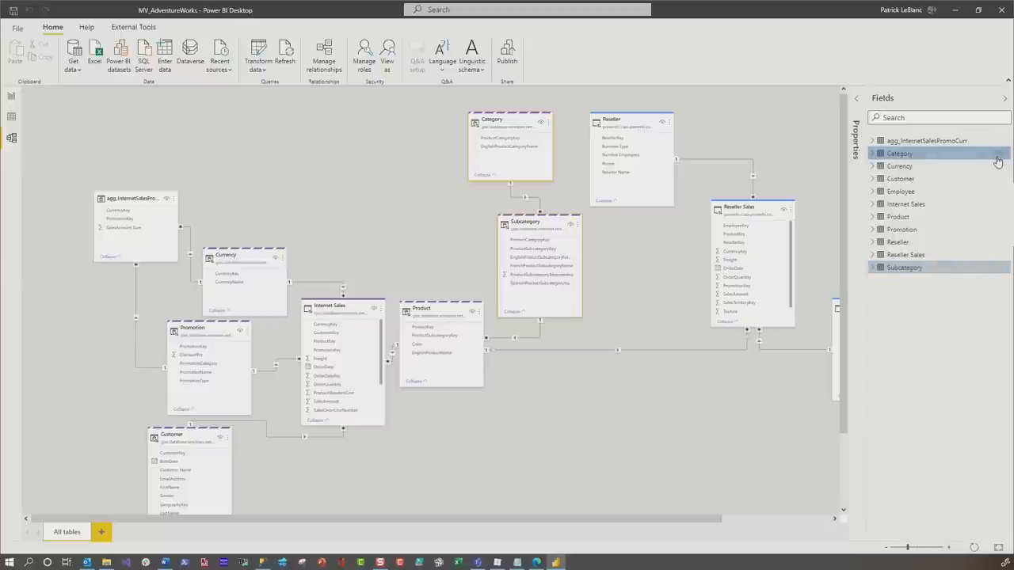
pyautogui.click(997, 154)
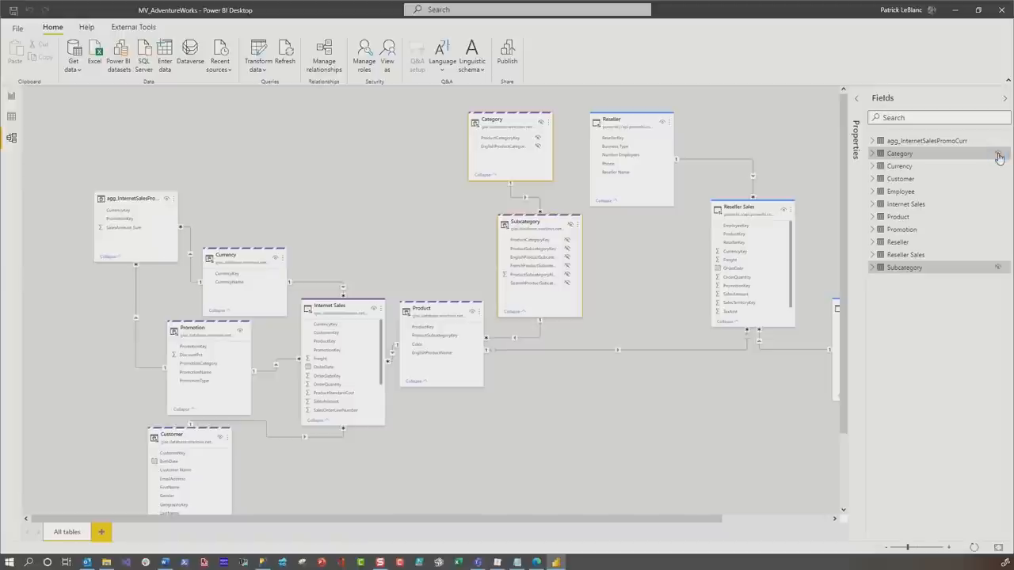
pyautogui.click(872, 179)
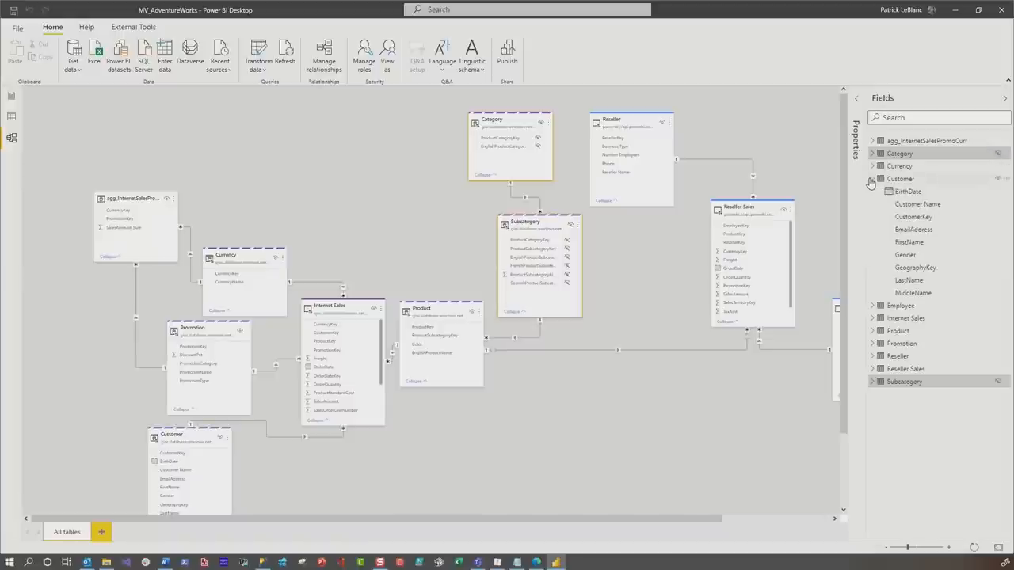
pyautogui.moveTo(917, 204)
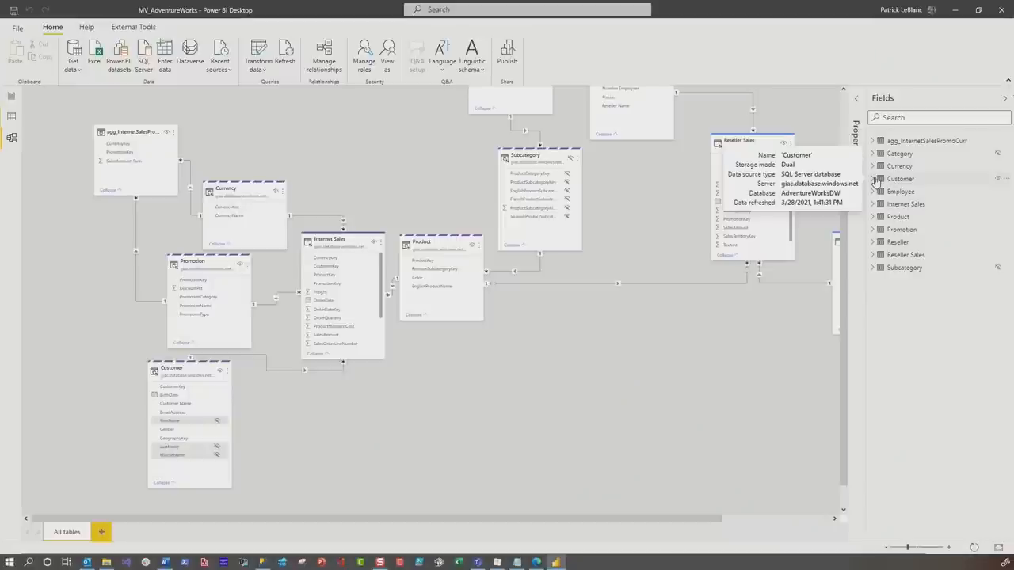
# Expand Internet Sales in the Fields pane and right-click one of its columns.
pyautogui.click(905, 203)
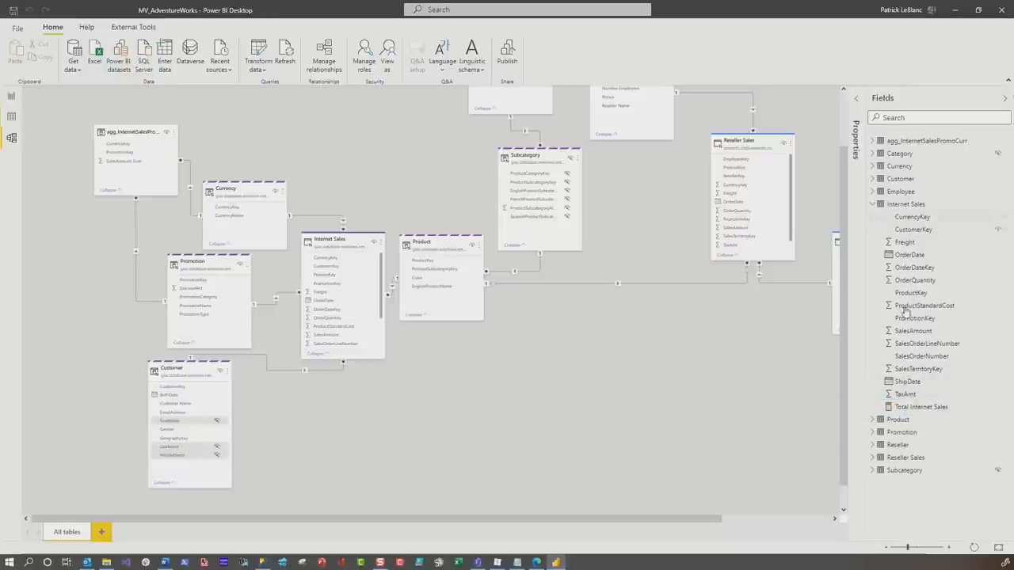
pyautogui.rightClick(905, 204)
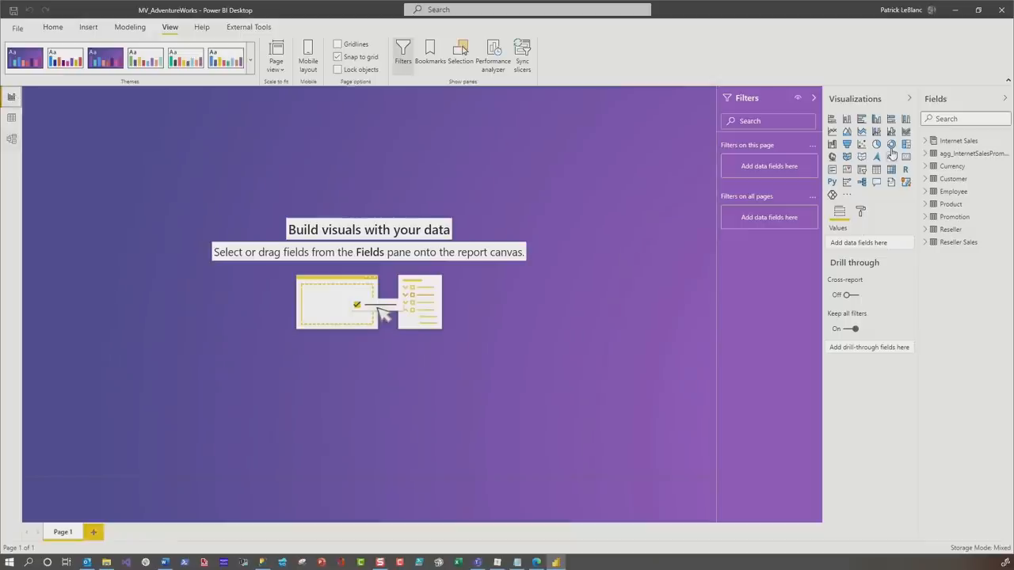
pyautogui.moveTo(928, 178)
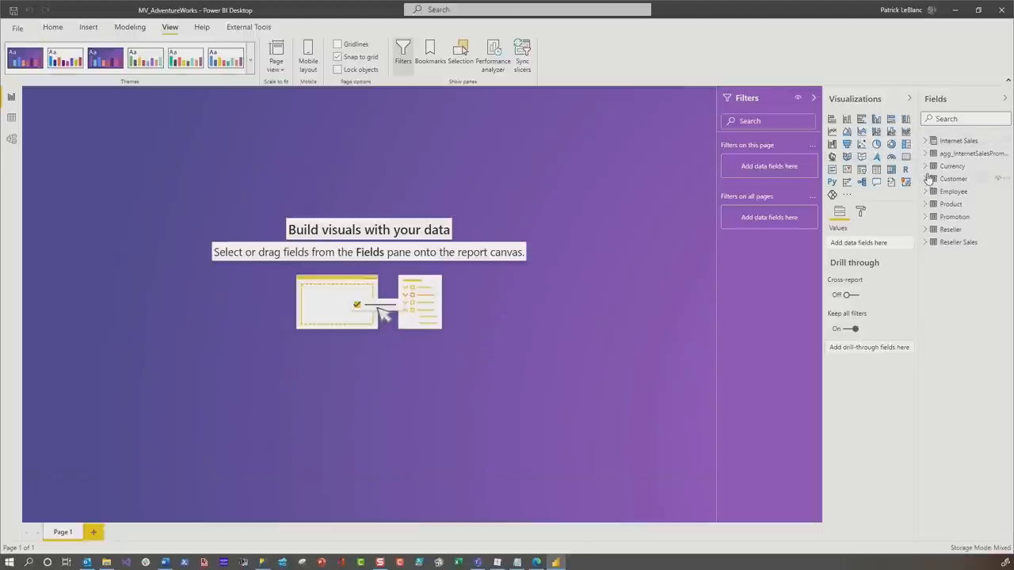
# Expand Reseller Sales in the report's field list, then go back to Model view.
pyautogui.click(926, 191)
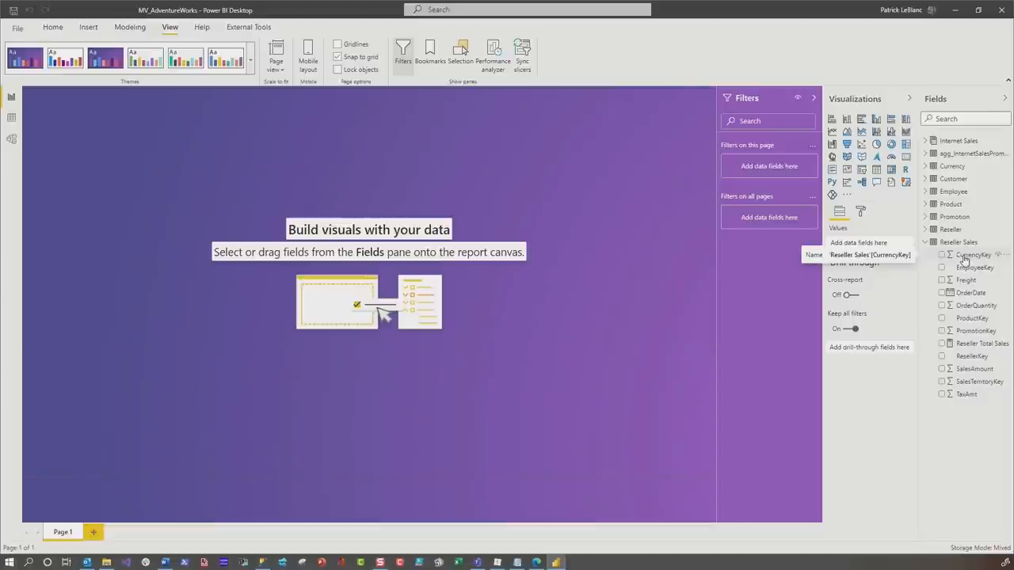
pyautogui.moveTo(963, 324)
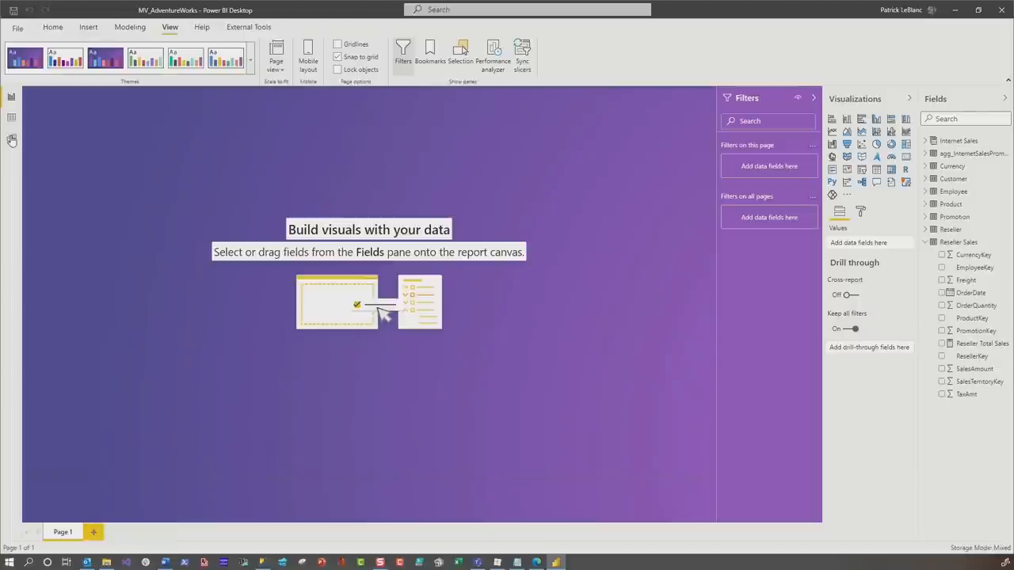
pyautogui.click(12, 138)
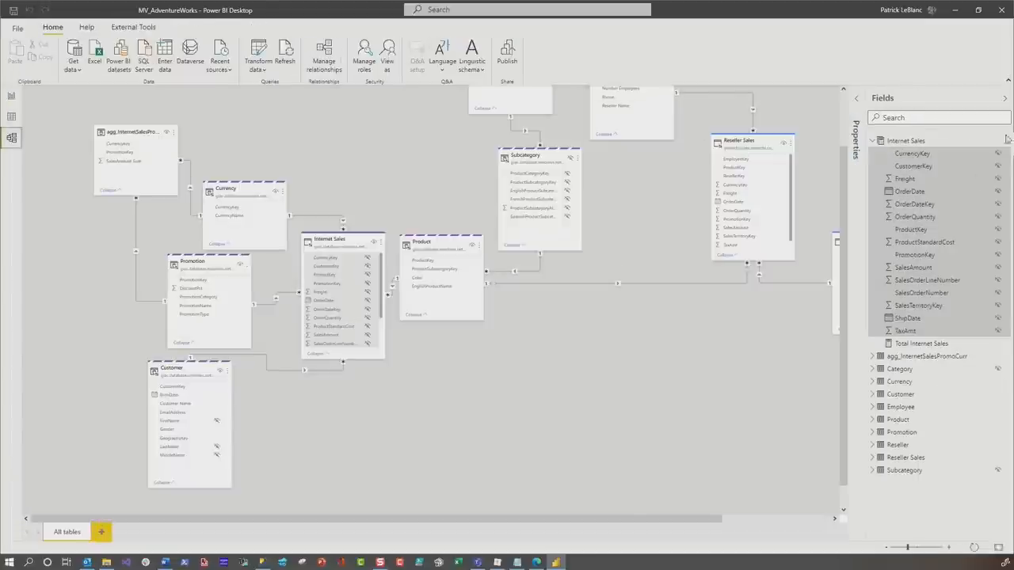
# Multi-select the numeric Internet Sales columns through TaxAmt and set Summarize by to None.
pyautogui.click(905, 178)
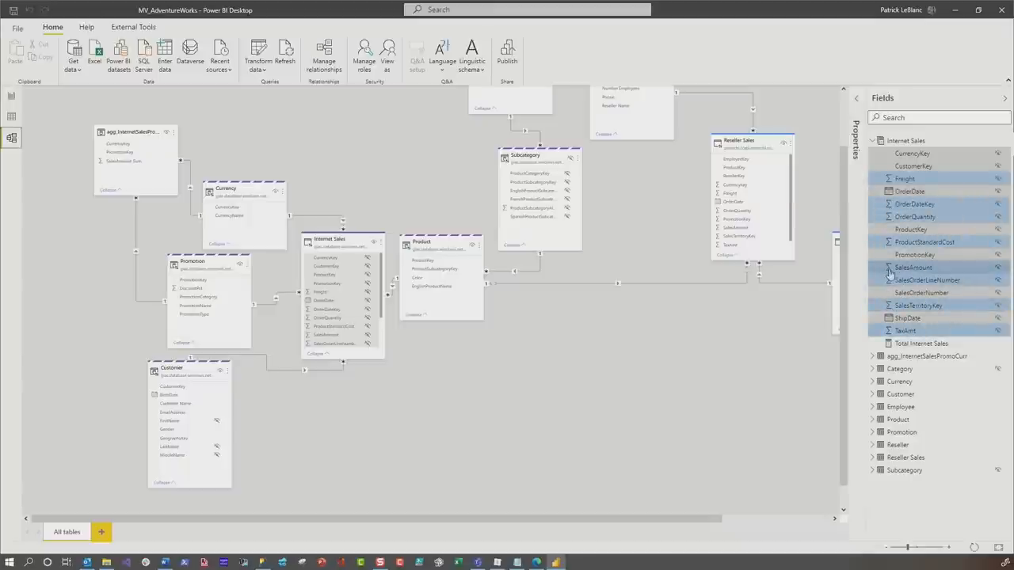
pyautogui.moveTo(912, 267)
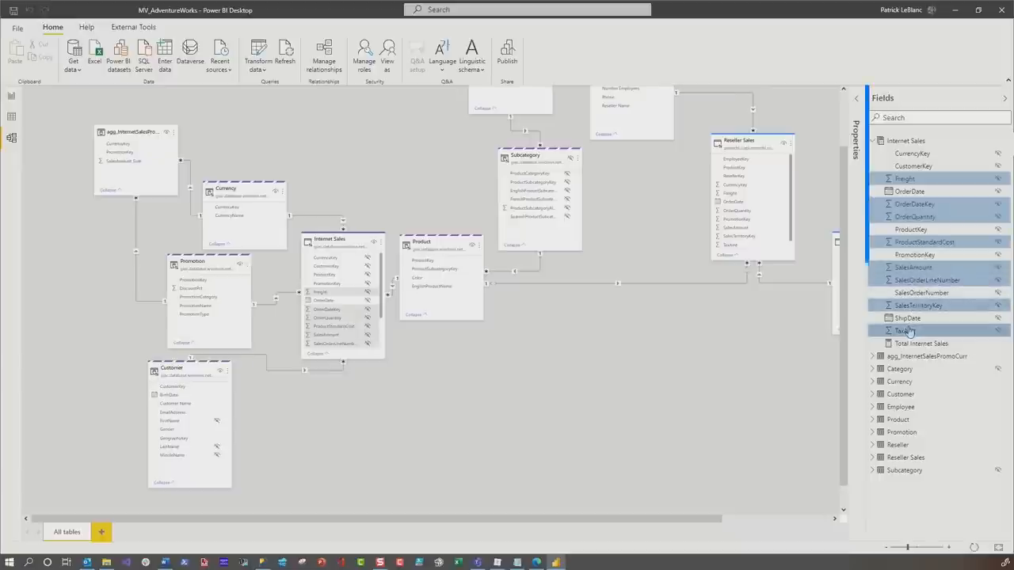
pyautogui.click(904, 331)
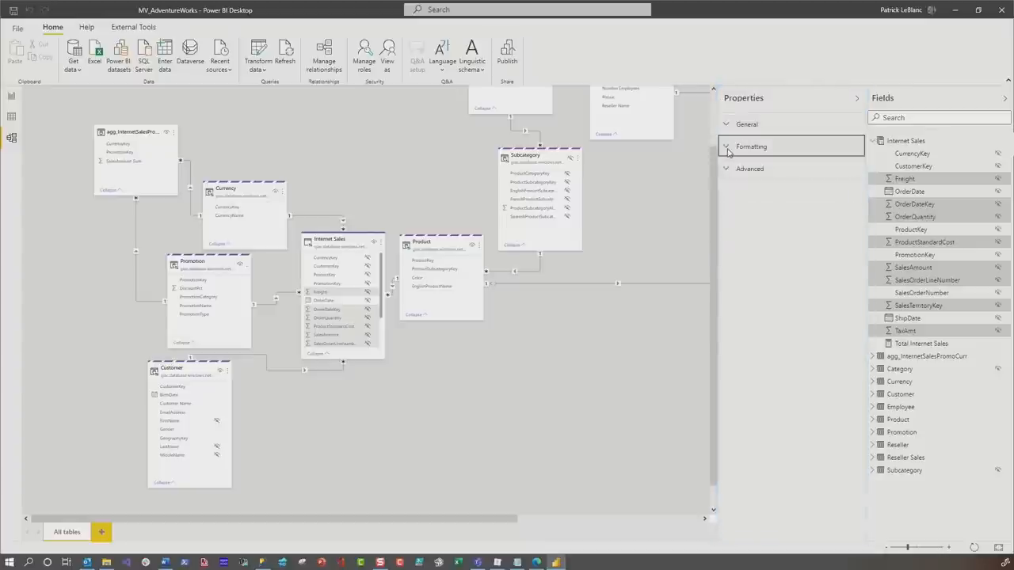
pyautogui.click(749, 168)
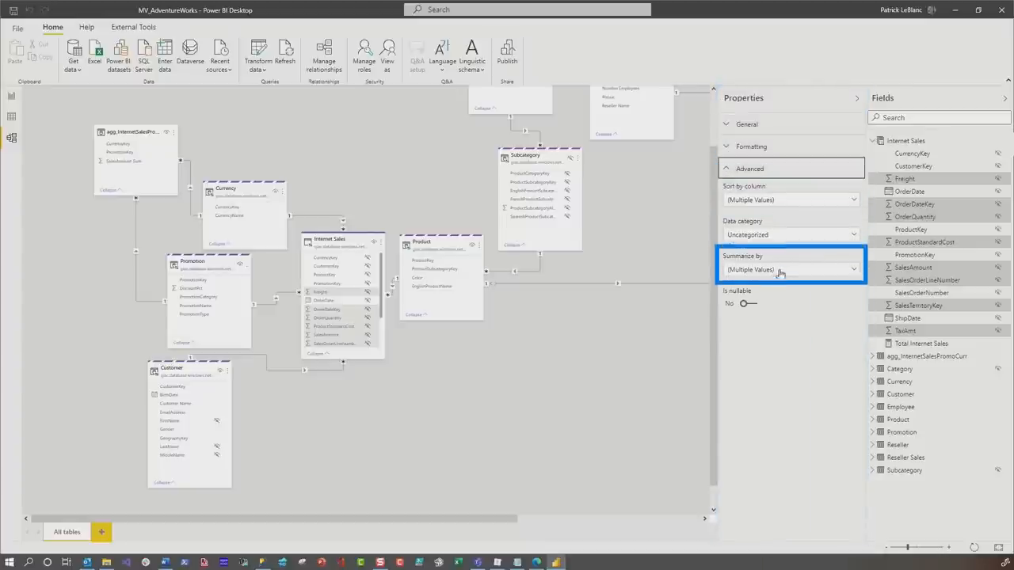
pyautogui.click(790, 269)
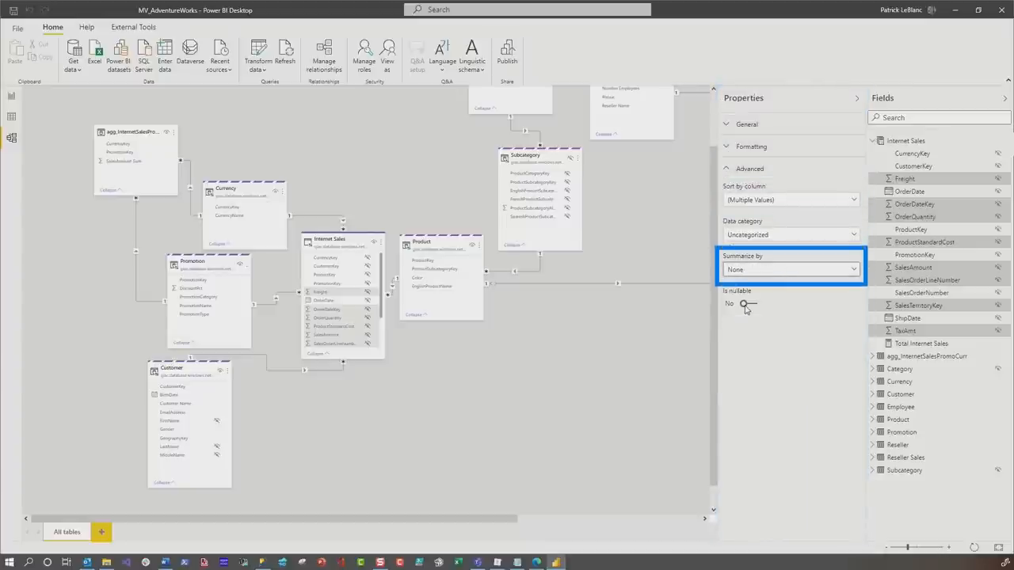